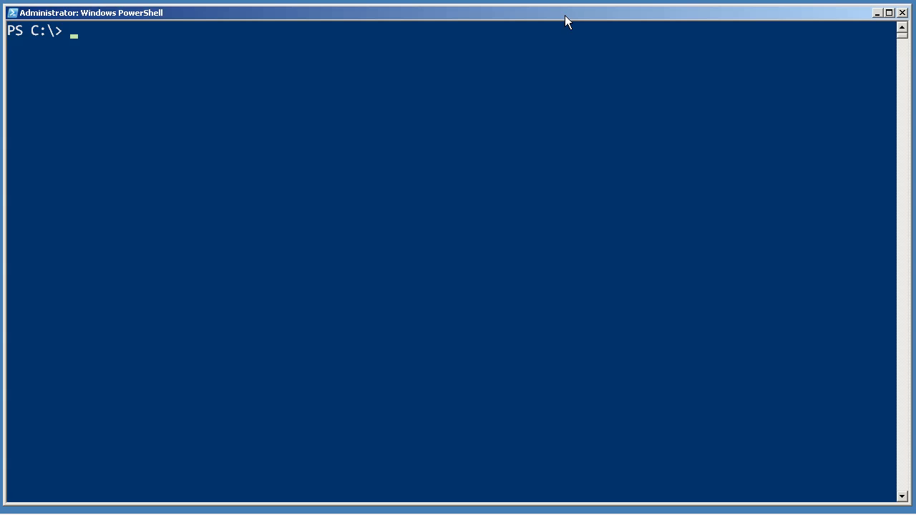
Step: Run Get-PSSnapin -registered to show the SQL Server cmdlet and provider snap-ins, version 2.0
text(get-ps)
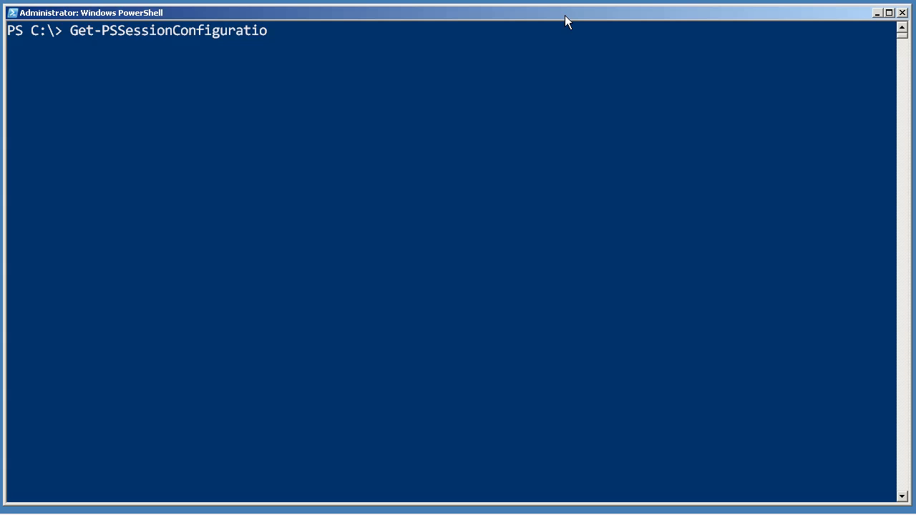
text(Get-PSSnapin -registered)
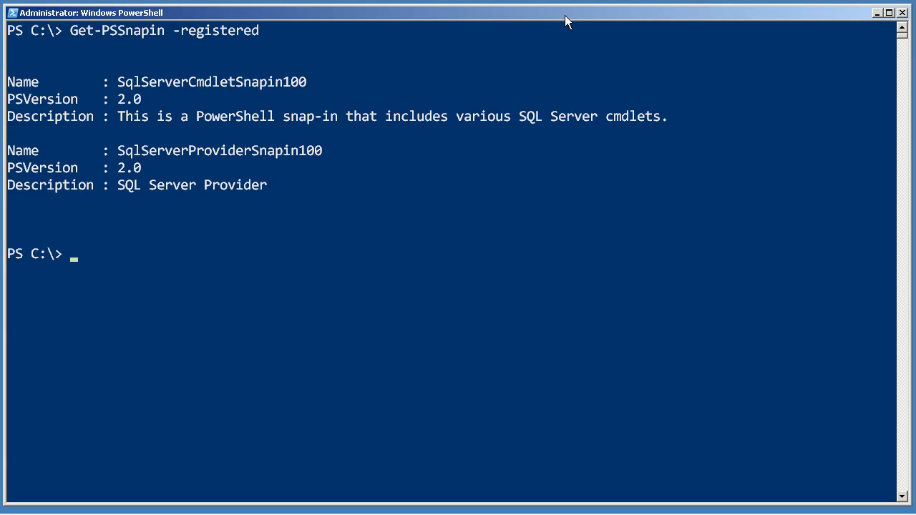
Step: Run Add-PSSnapin sqlservercmdletsnapin100 to load the snap-in without errors
text(Add-PSSnapin)
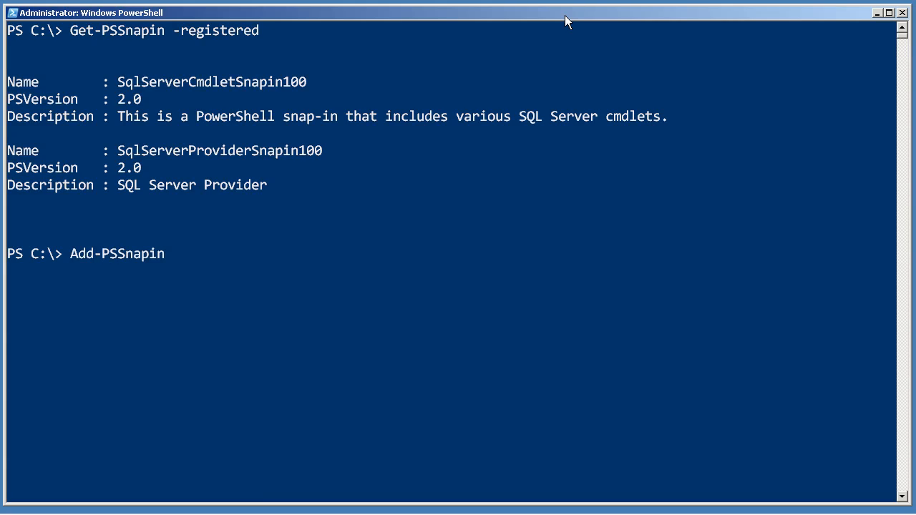
text(sqlserverc)
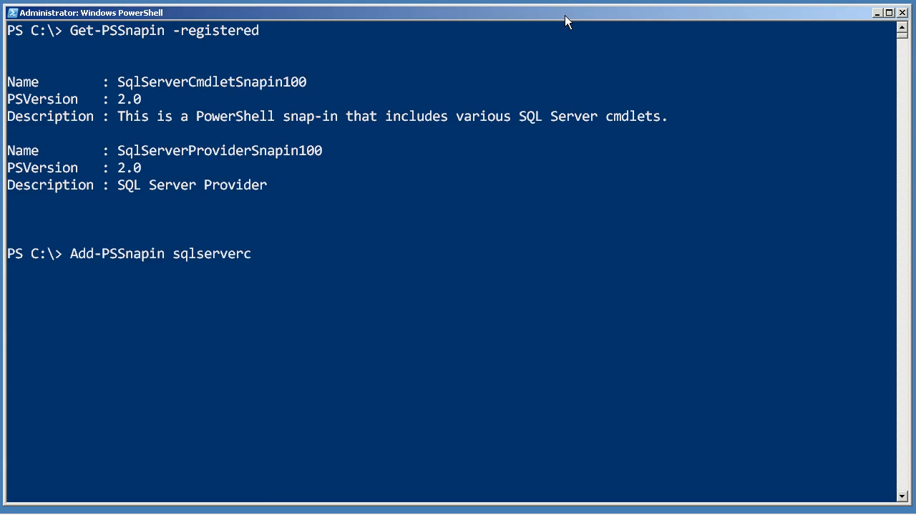
text(mdletsnapin100)
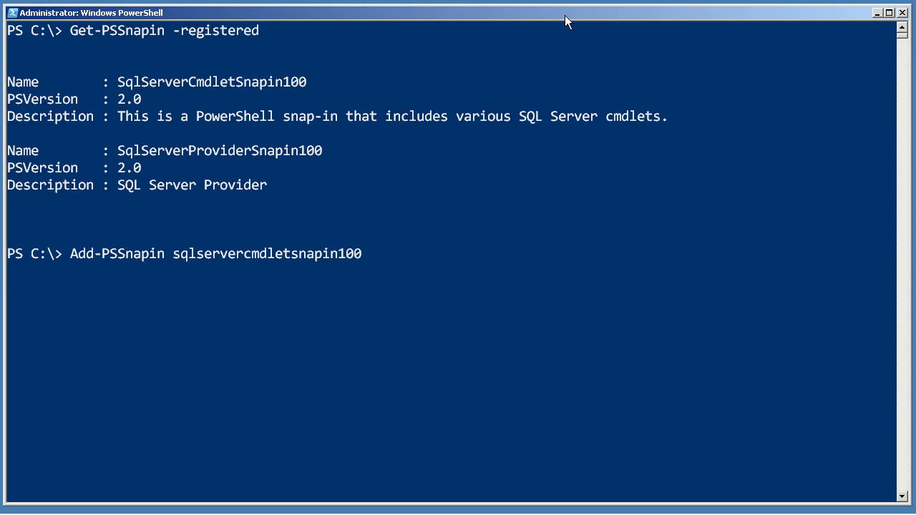
key(Enter)
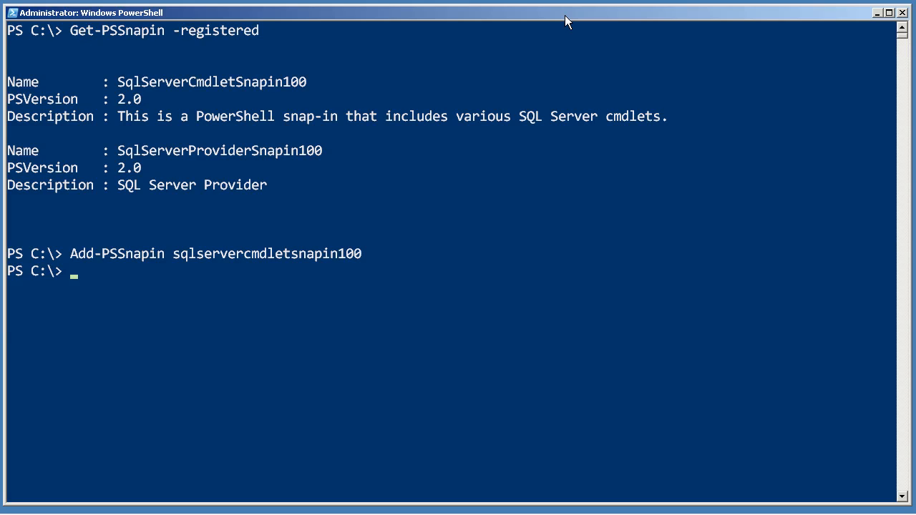
Step: Run get-command -pssnapin sqlservercmdletsnapin100, listing Invoke-PolicyEvaluation and Invoke-Sqlcmd
text(get-co)
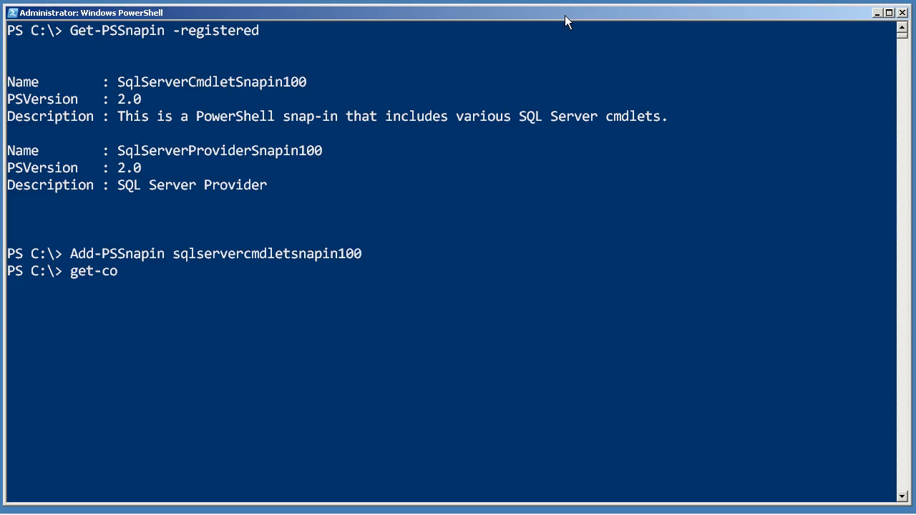
text(mmand -pss)
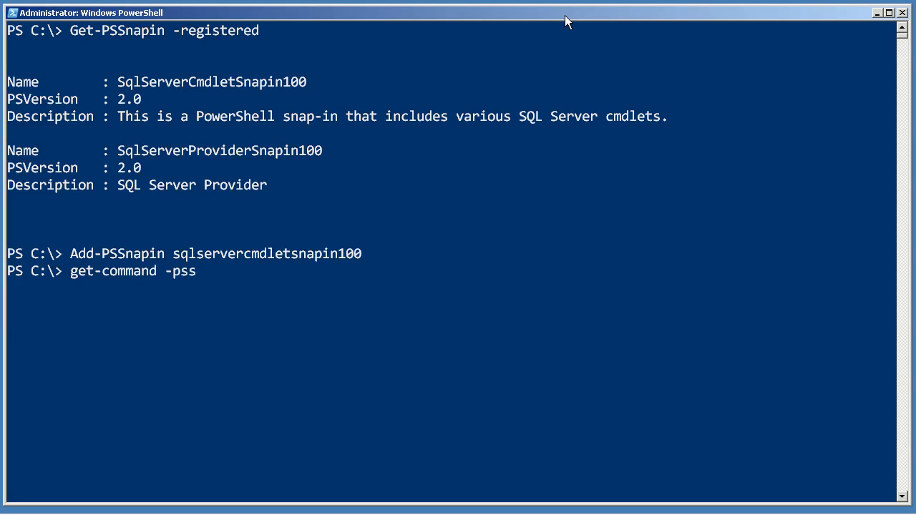
text(napin)
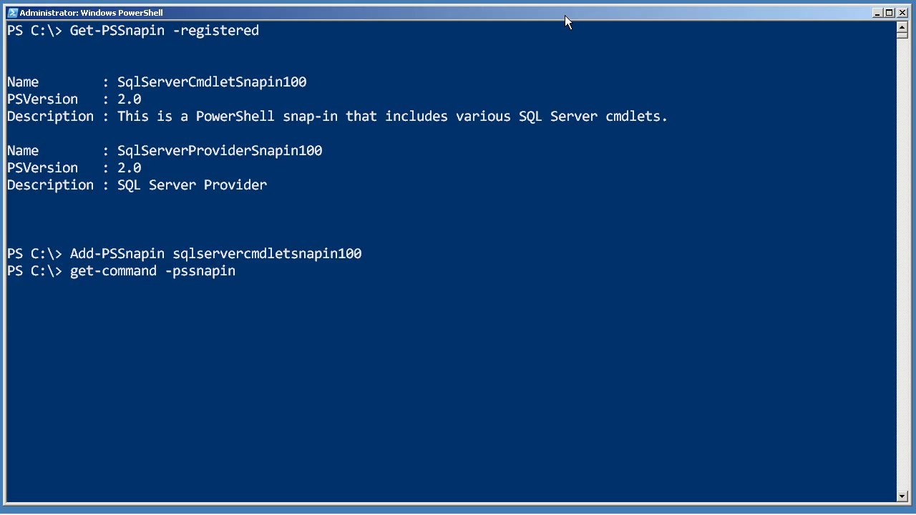
text(sqlserverc)
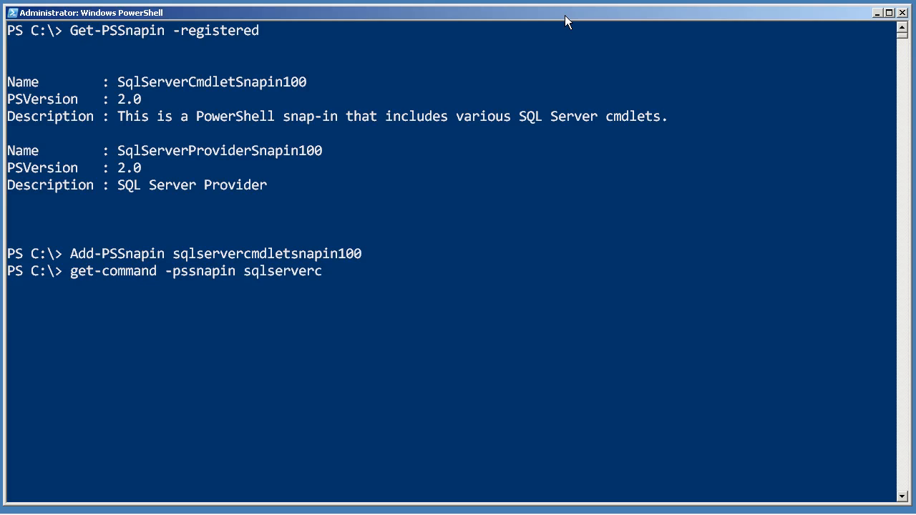
text(mdletsnapin100)
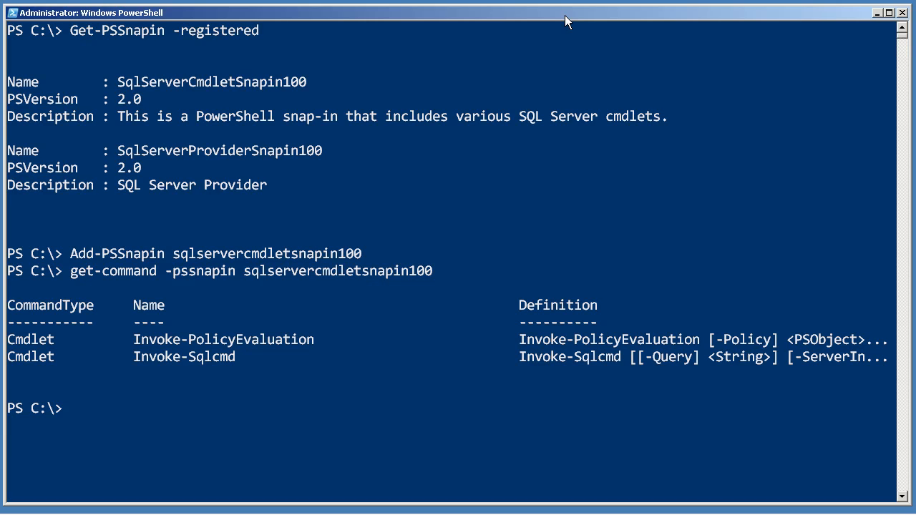
Step: Run help invoke-sqlcmd -full and page through parameters such as HostName and NewPassword
text(help invoke-sqlcmd -full)
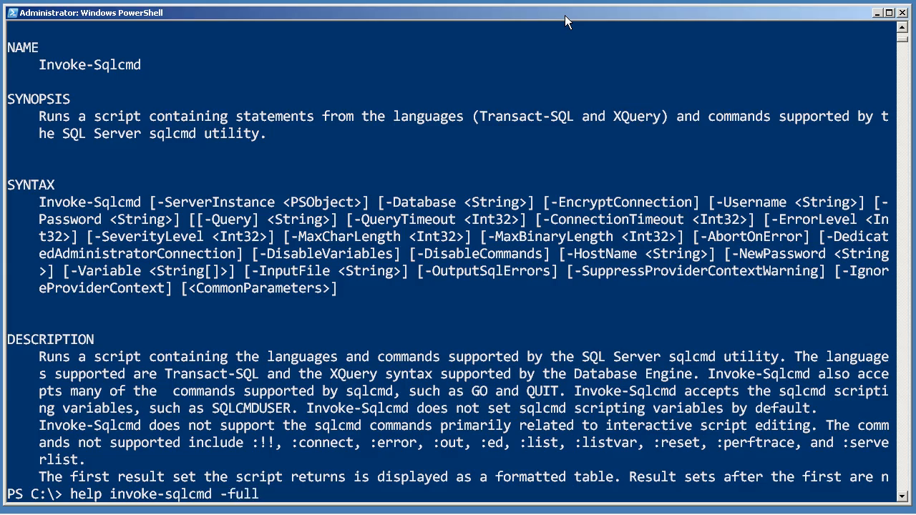
key(Space)
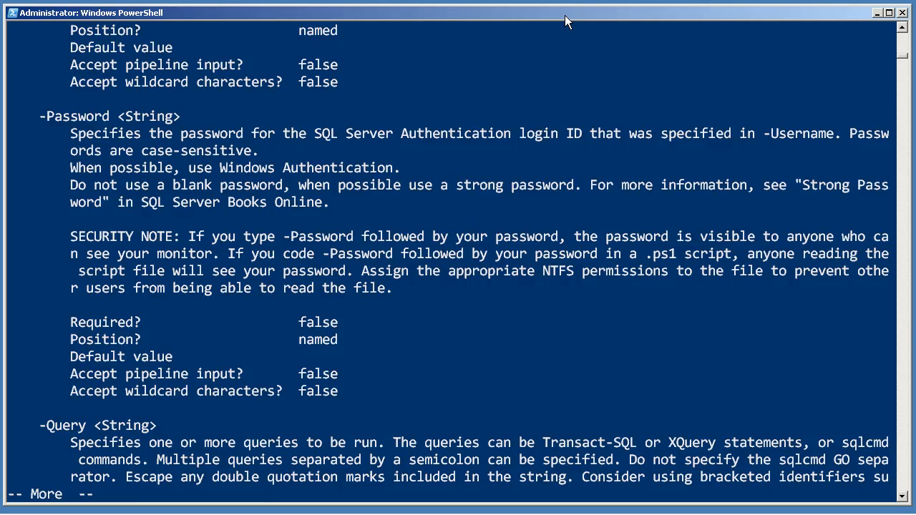
key(space)
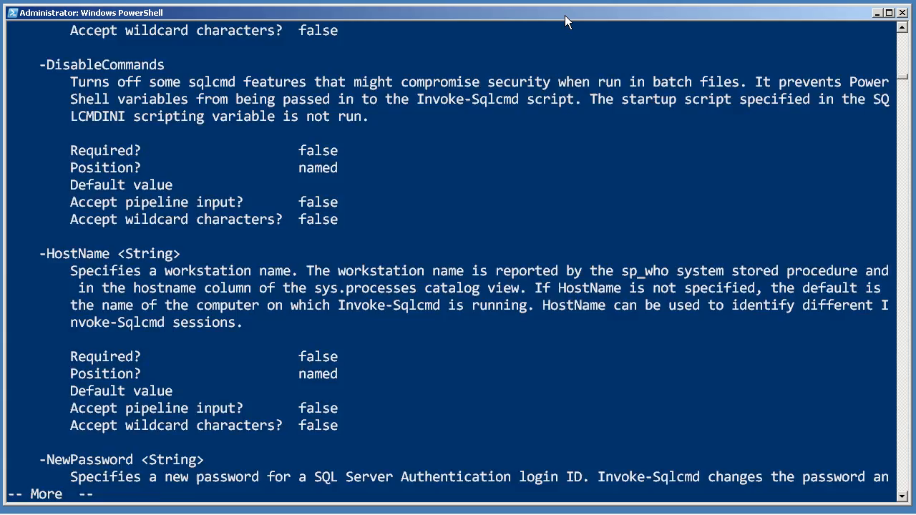